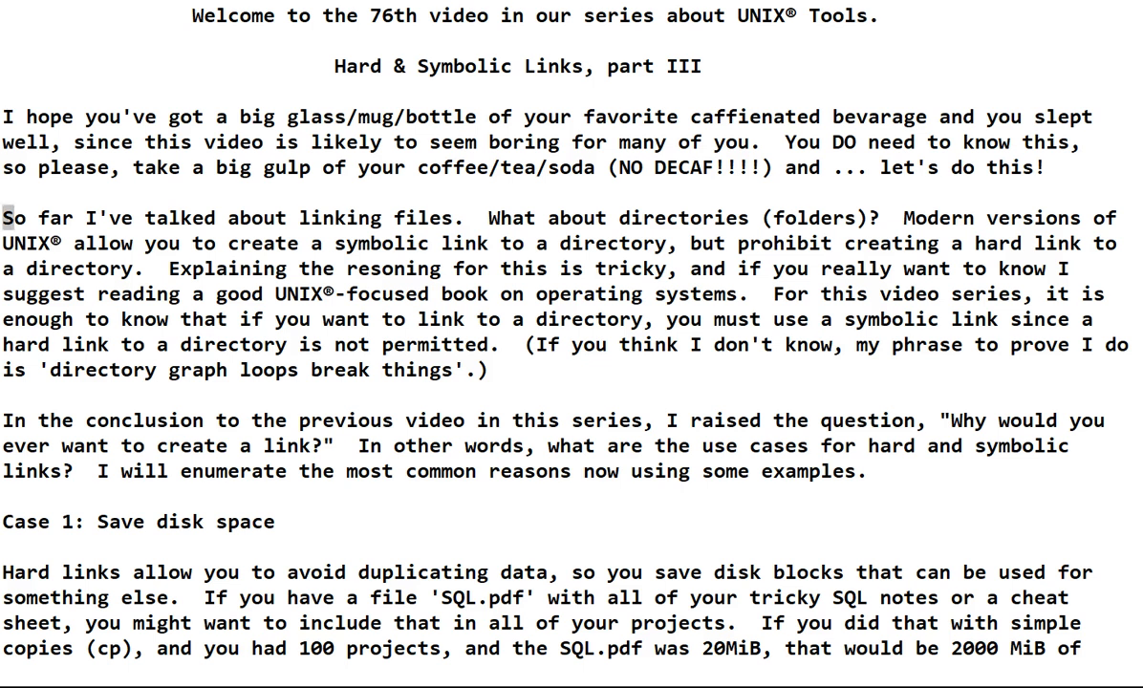
pyautogui.scroll(-3)
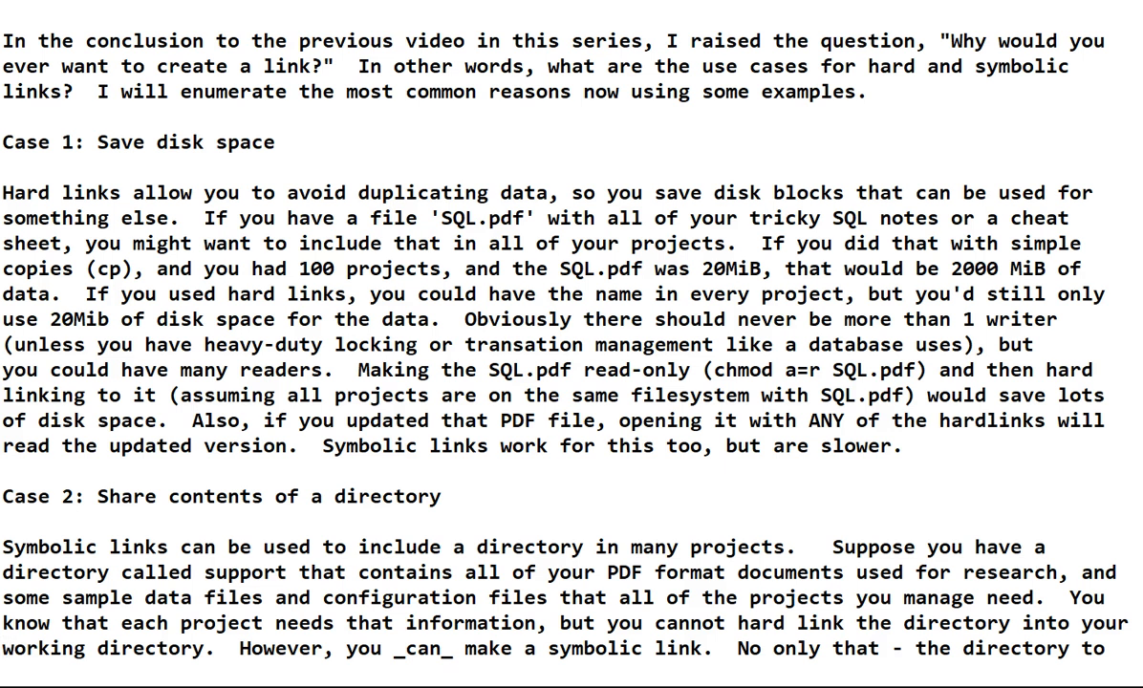
pyautogui.scroll(-3)
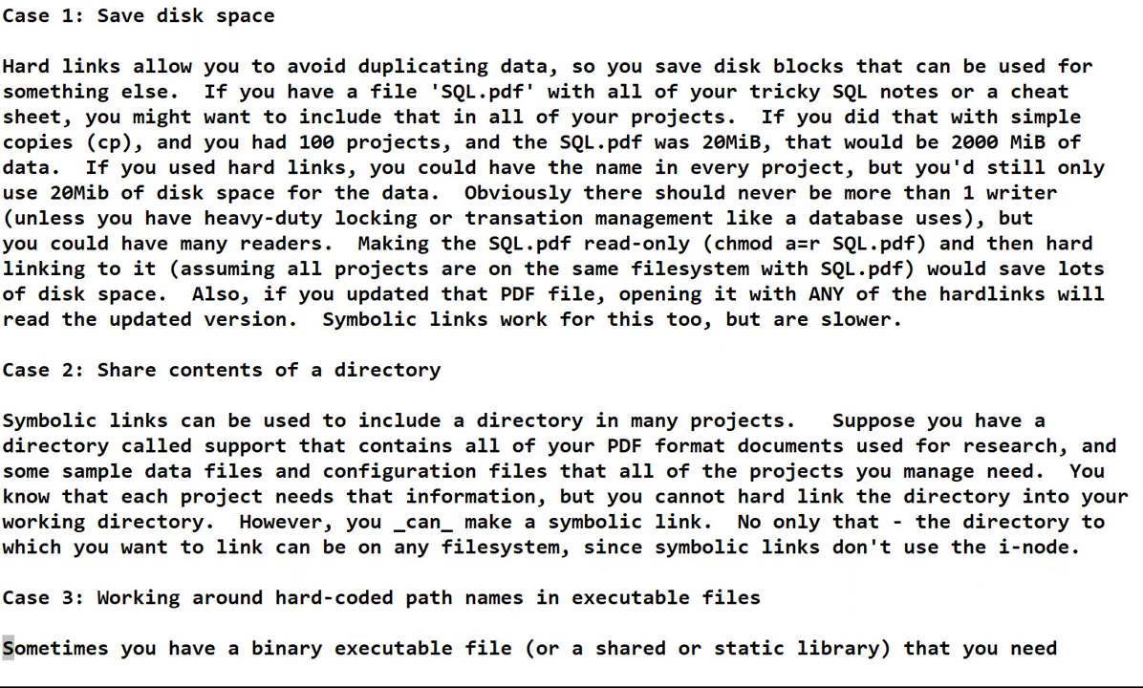
pyautogui.scroll(-3)
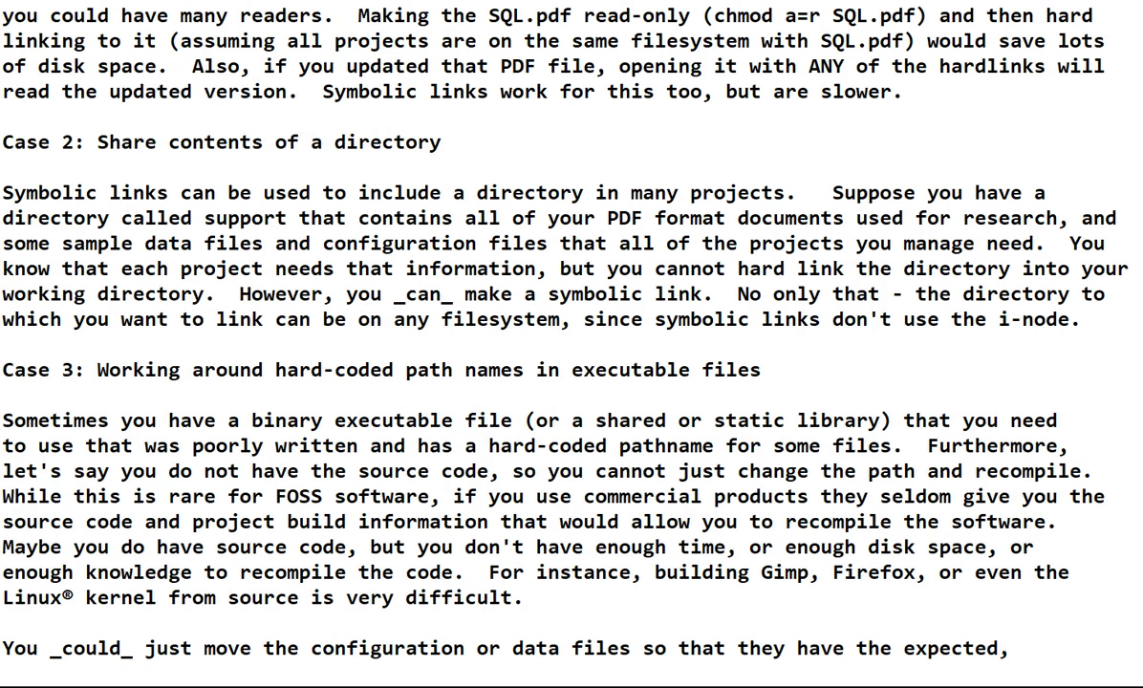
pyautogui.scroll(-3)
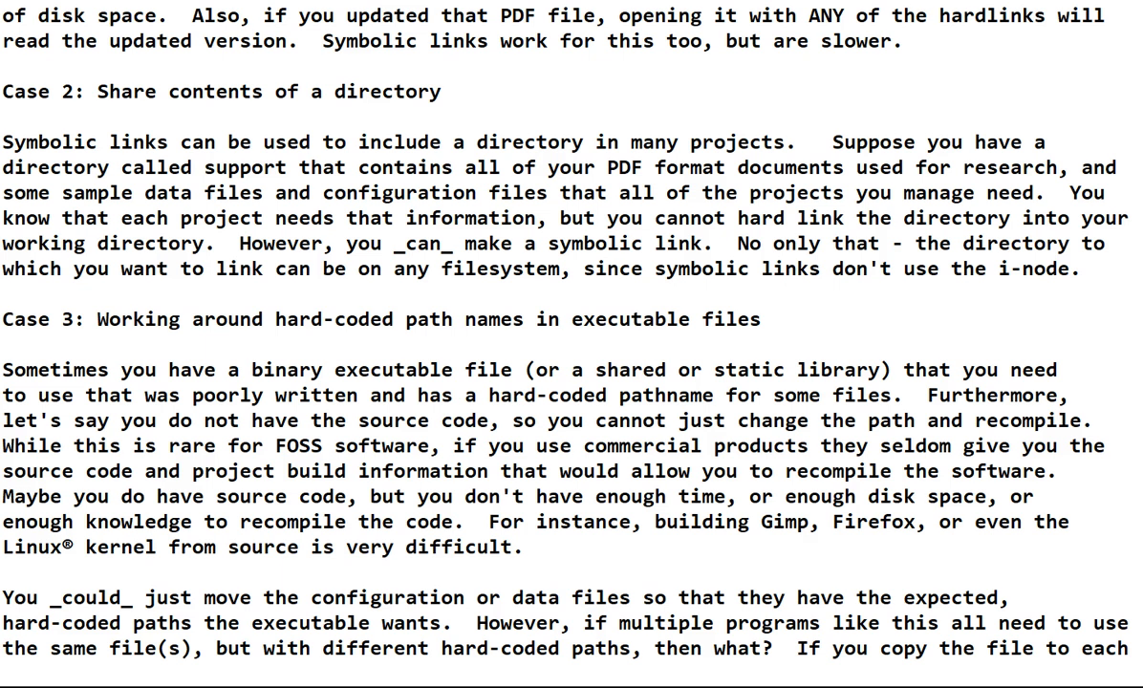
pyautogui.scroll(-3)
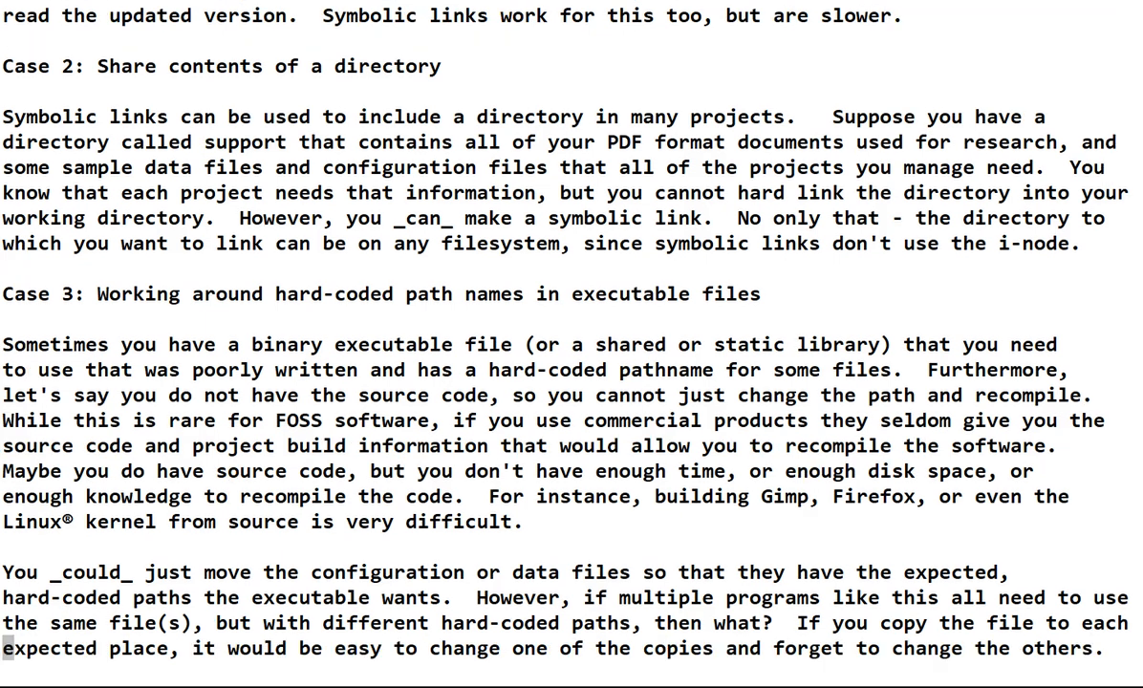
pyautogui.scroll(-3)
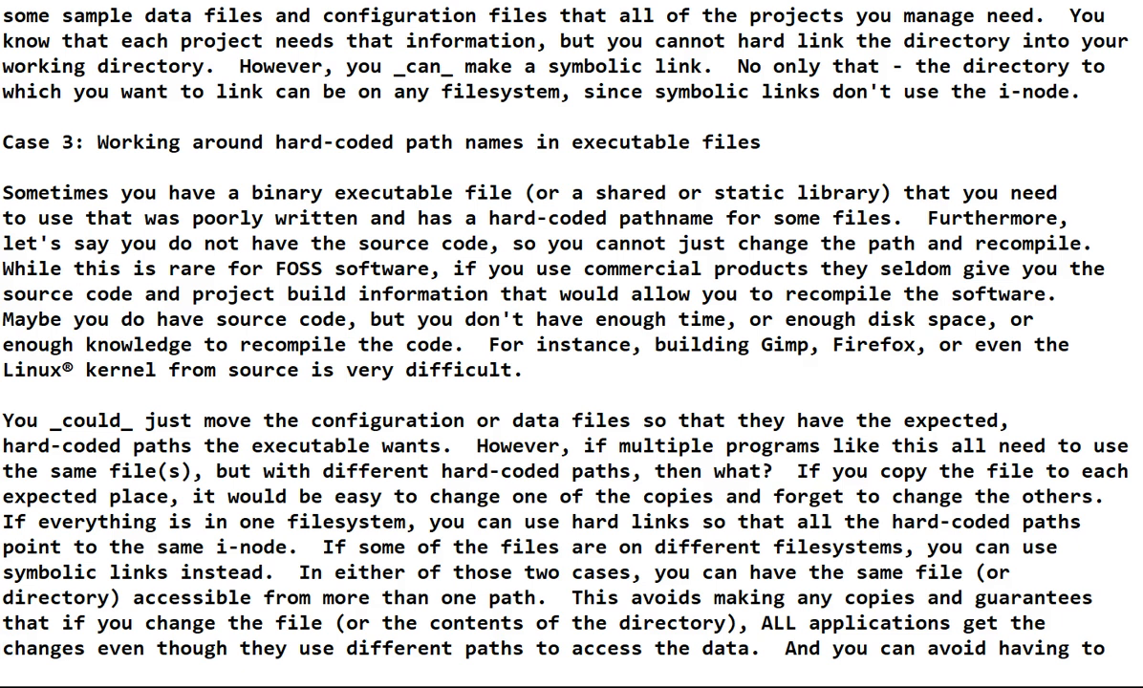
pyautogui.scroll(-3)
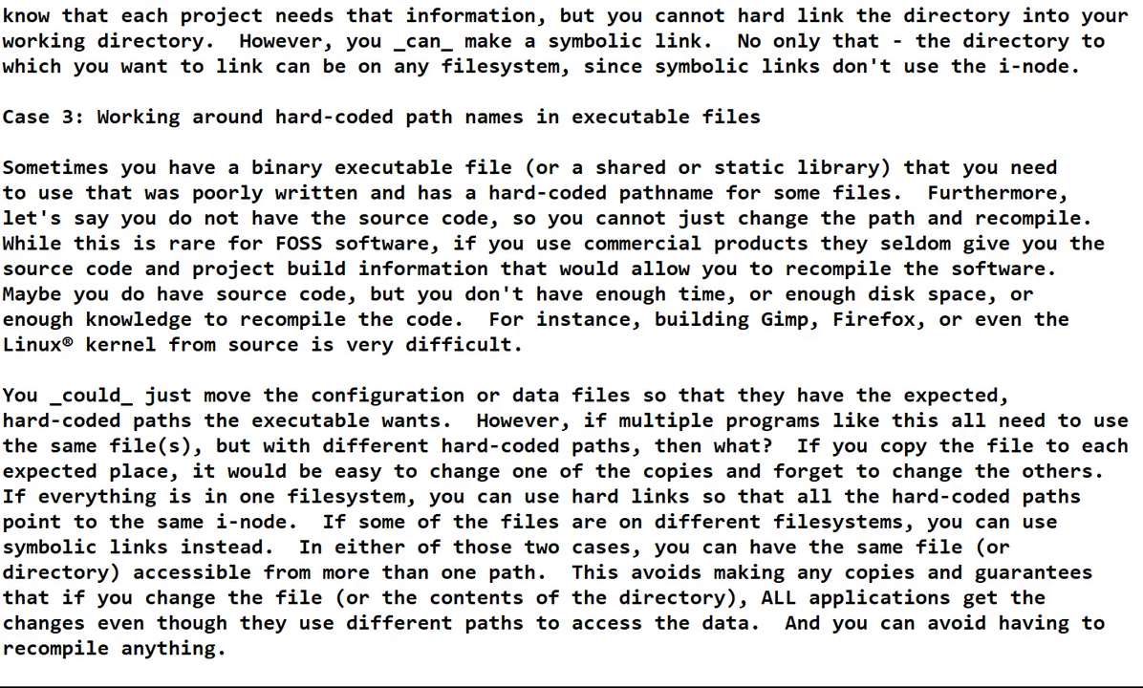
pyautogui.scroll(-3)
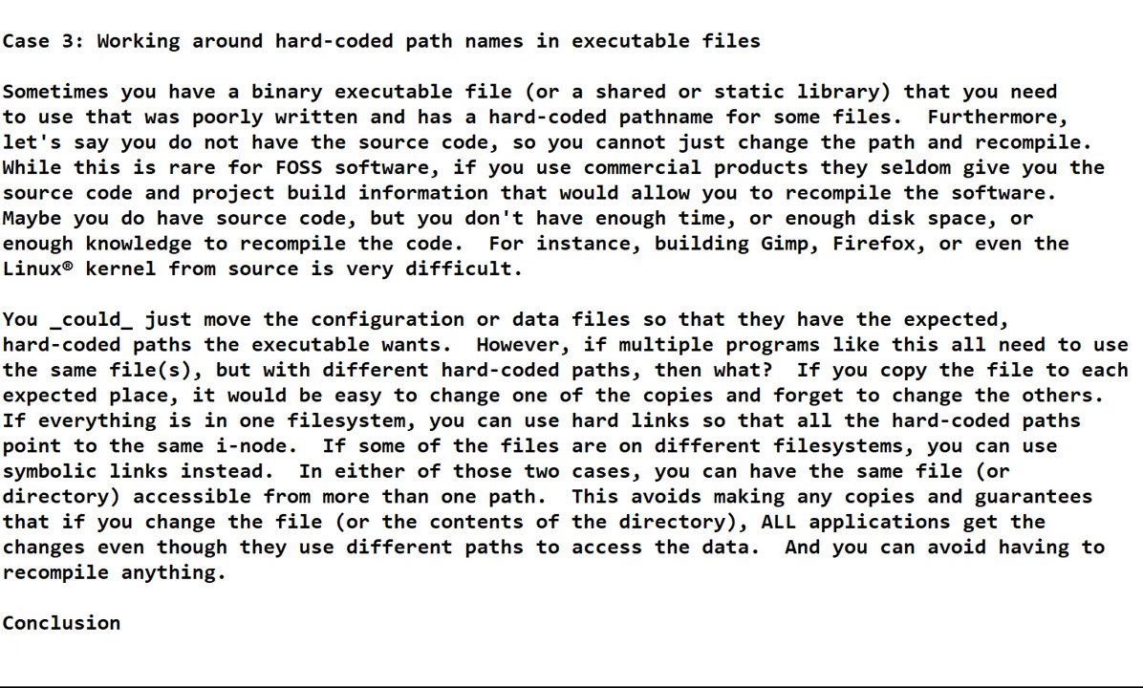
pyautogui.scroll(-3)
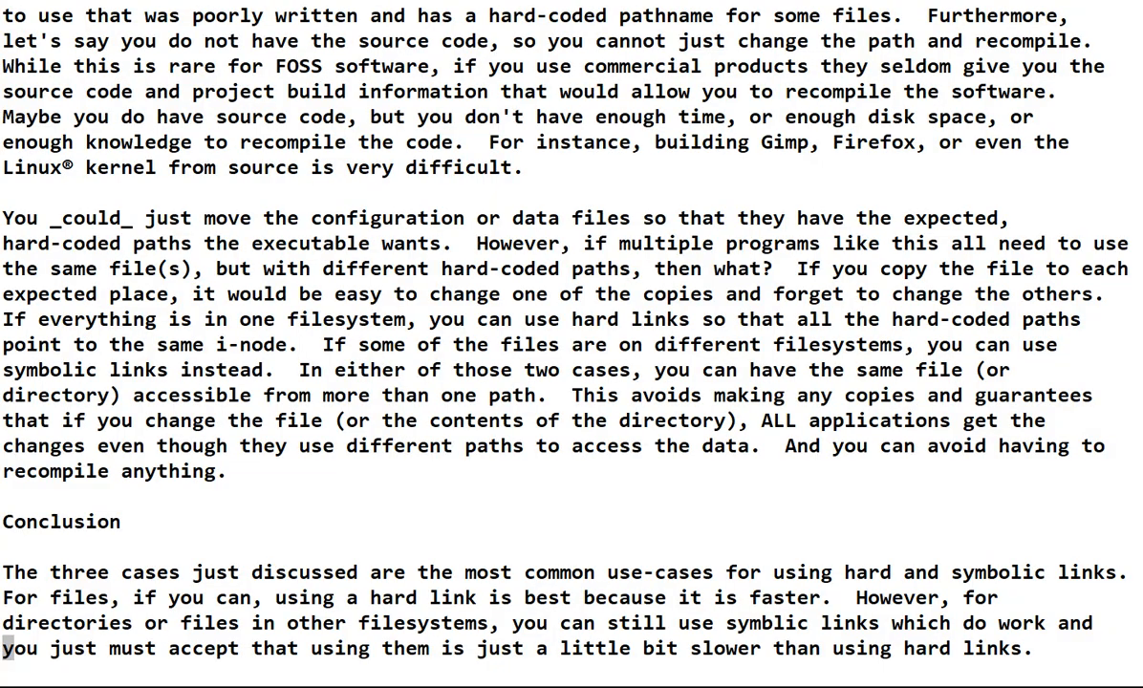